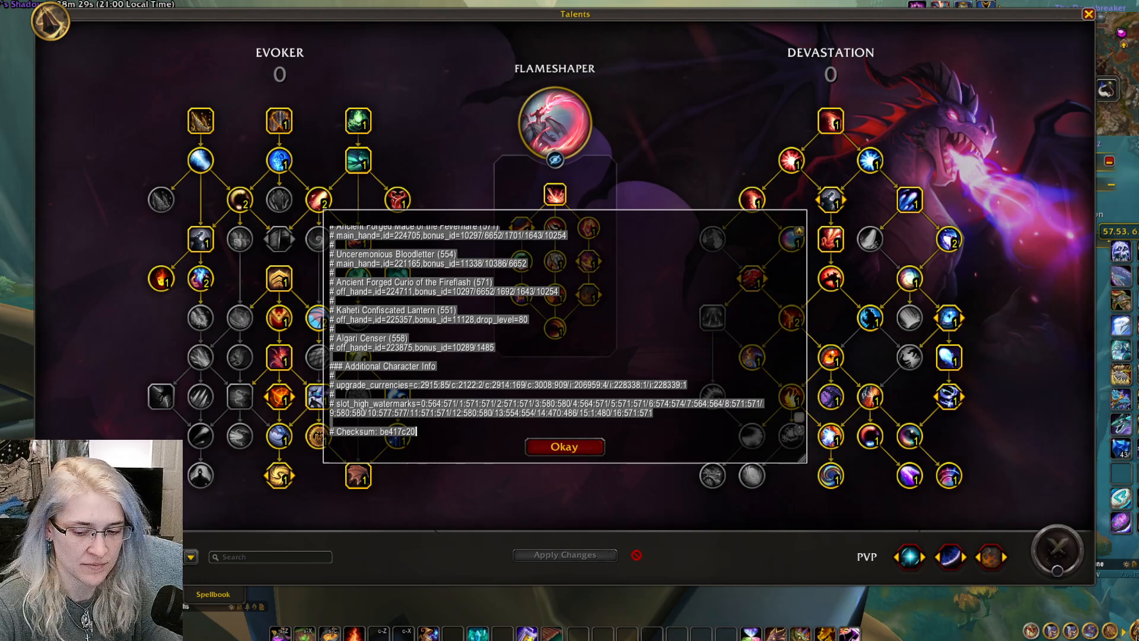
Switch from the game to the web browser with the SimC export copied
left_click(565, 446)
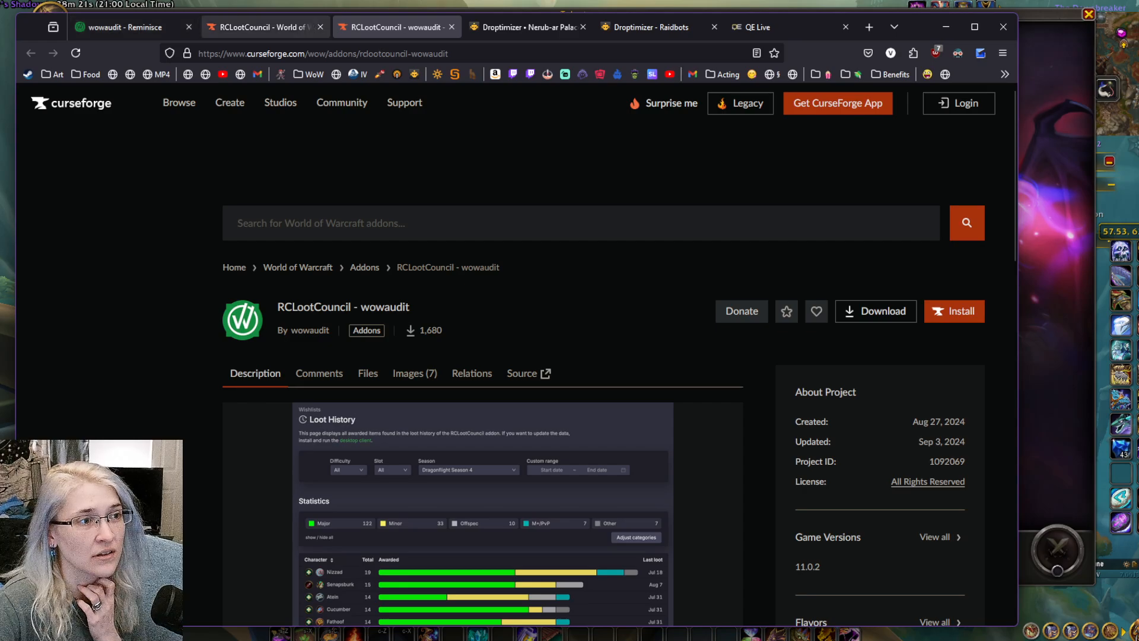
Run a Heroic Nerub-ar Palace Droptimizer sim in Raidbots using the character's SimC export
left_click(650, 27)
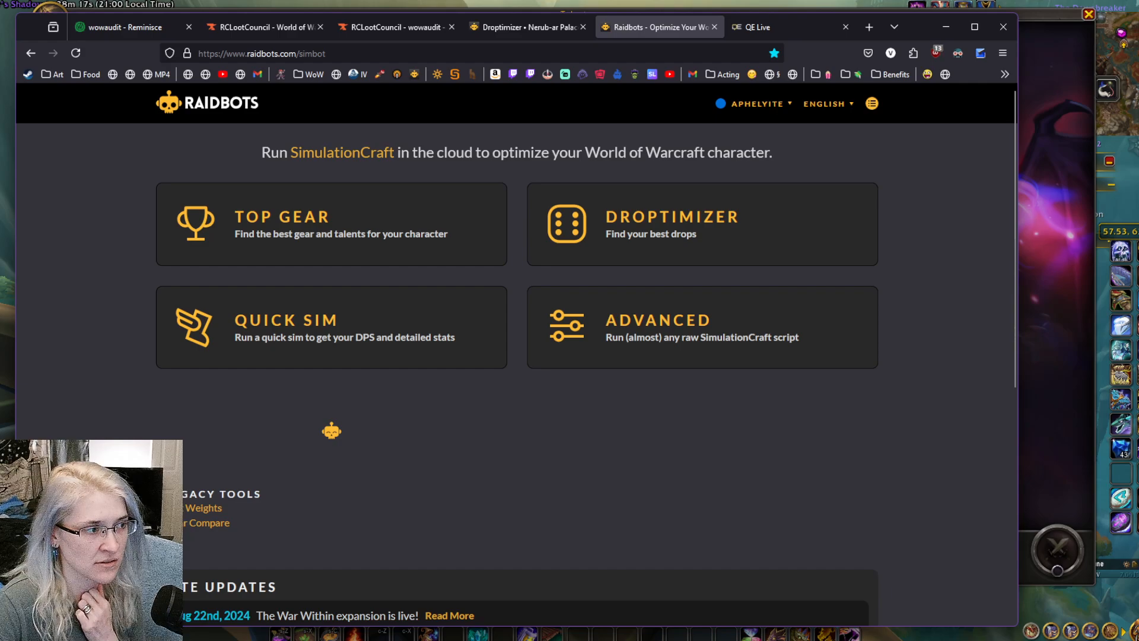
left_click(700, 224)
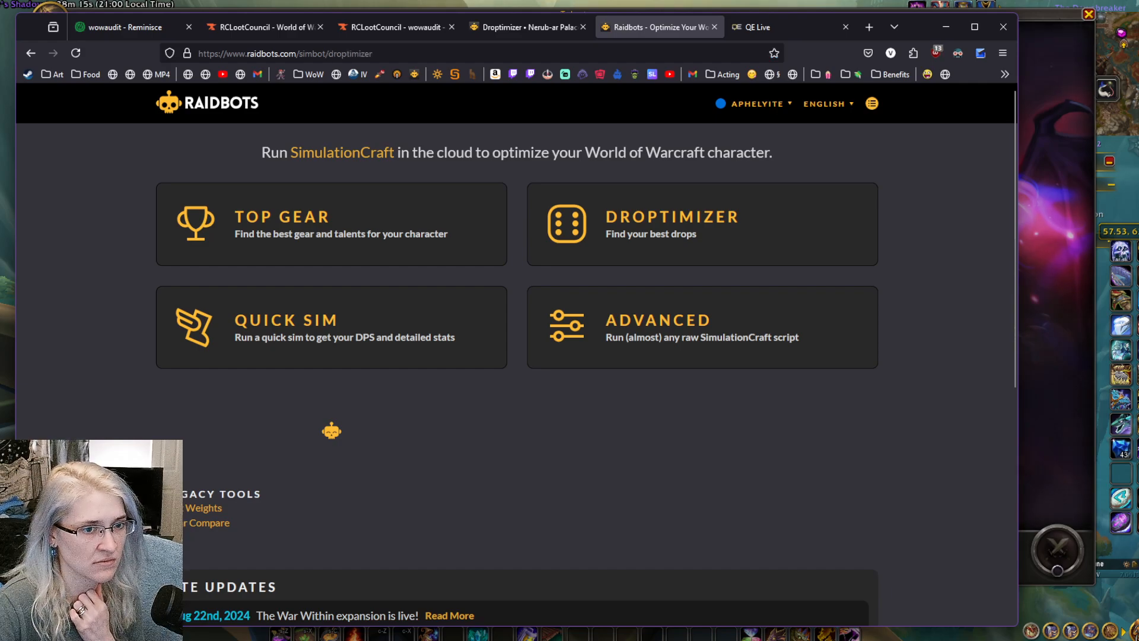
left_click(702, 225)
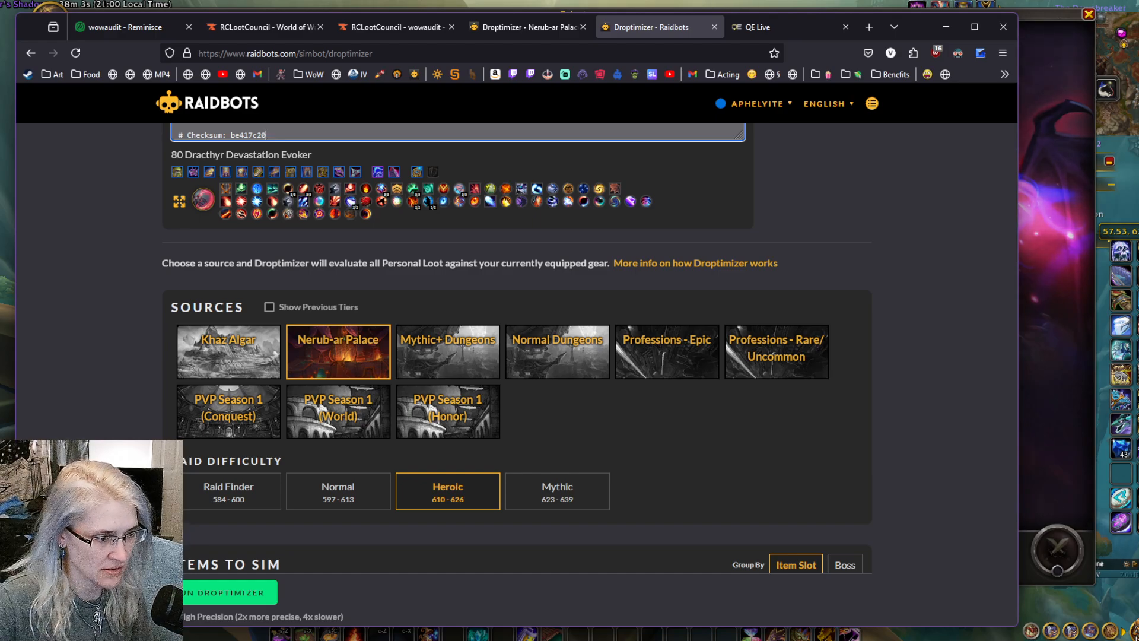
scroll("down", 3)
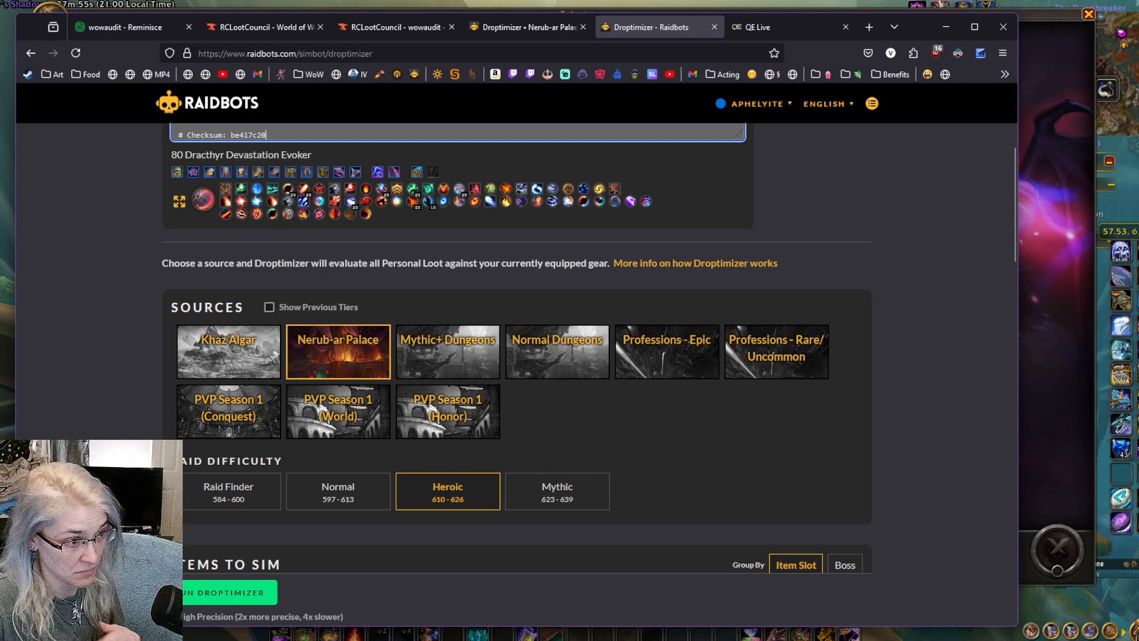
scroll("down", 3)
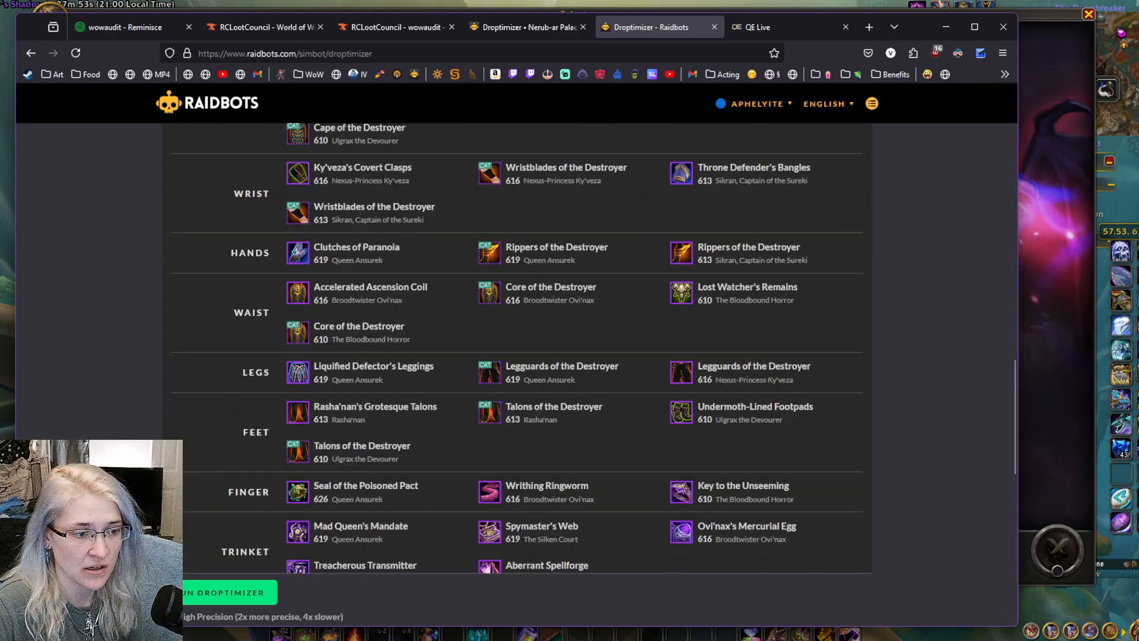
scroll("down", 3)
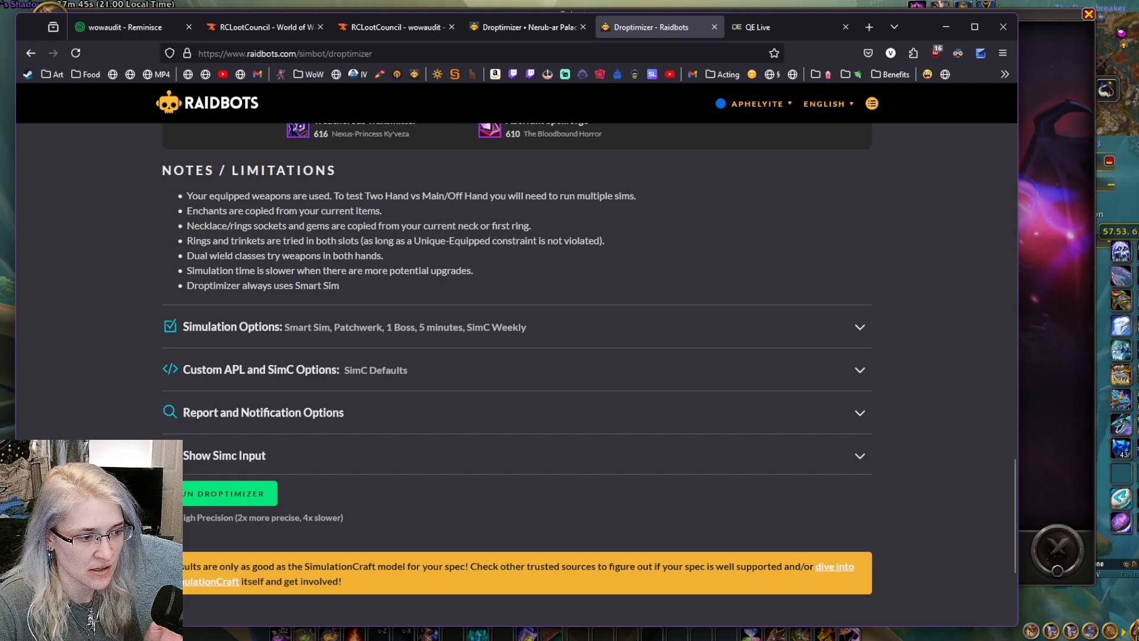
left_click(226, 493)
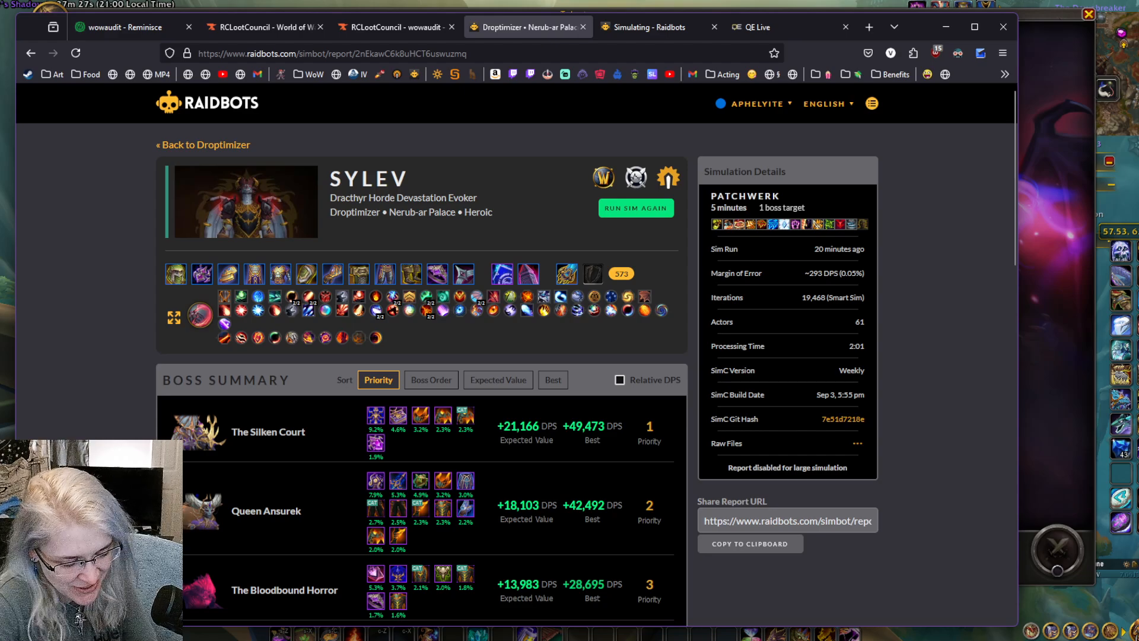
Copy the finished Droptimizer report's address and switch to the wowaudit wishlist
left_click(331, 54)
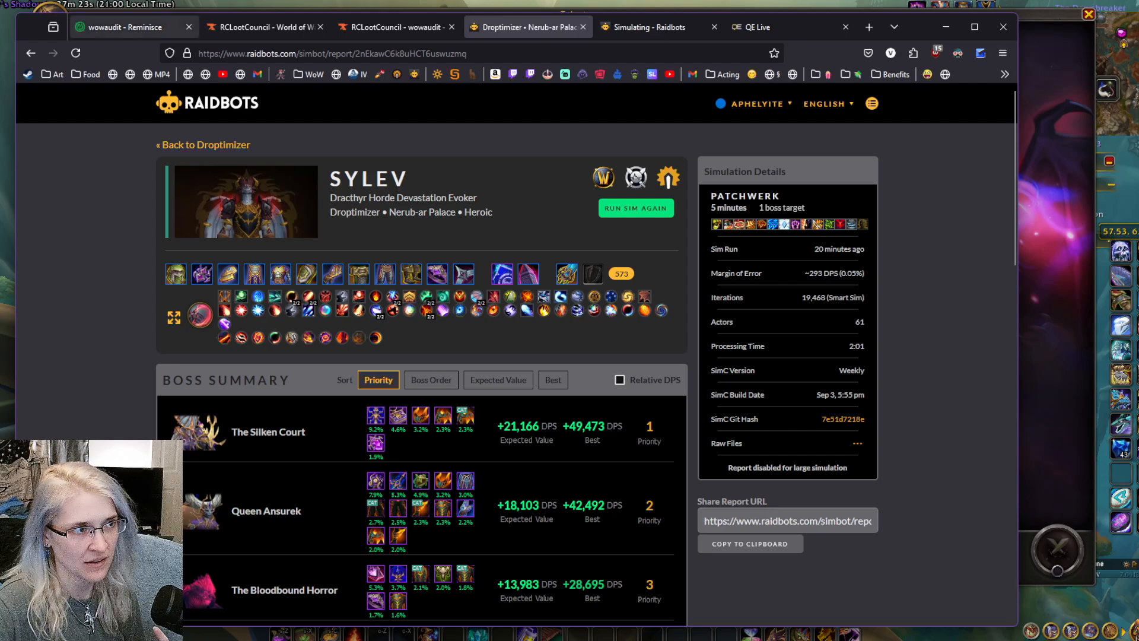
left_click(131, 27)
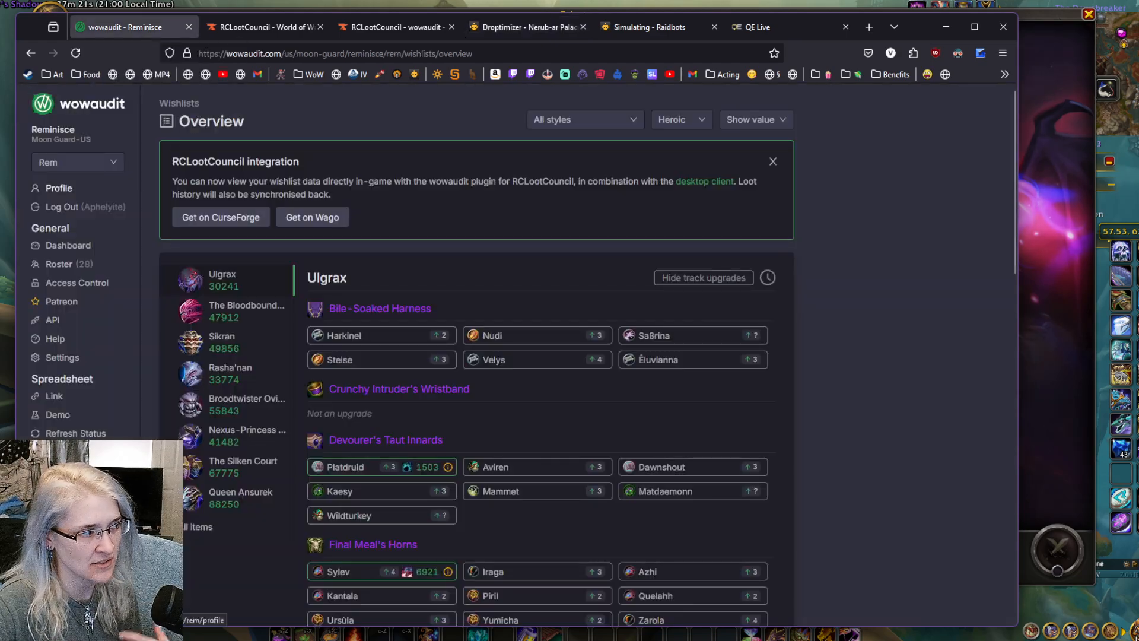
Submit report ID 2nEkawC6k8uHCT6uswuzmq to the personal wishlist for Heroic difficulty
scroll("down", 3)
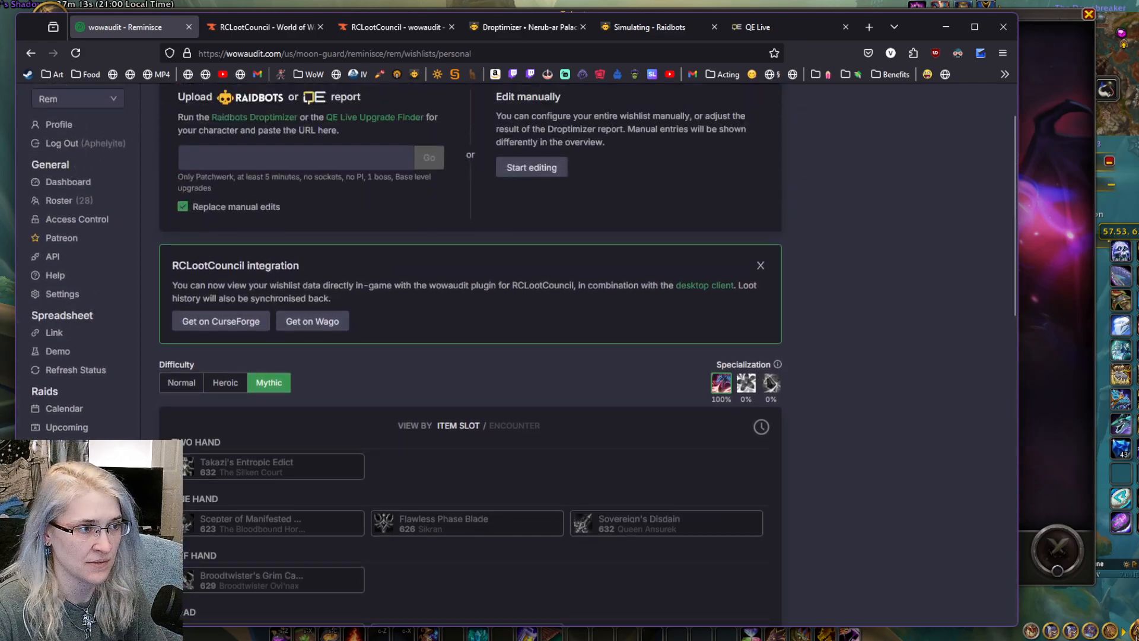
type("2nEkawC6k8uHCT6uswuzmq")
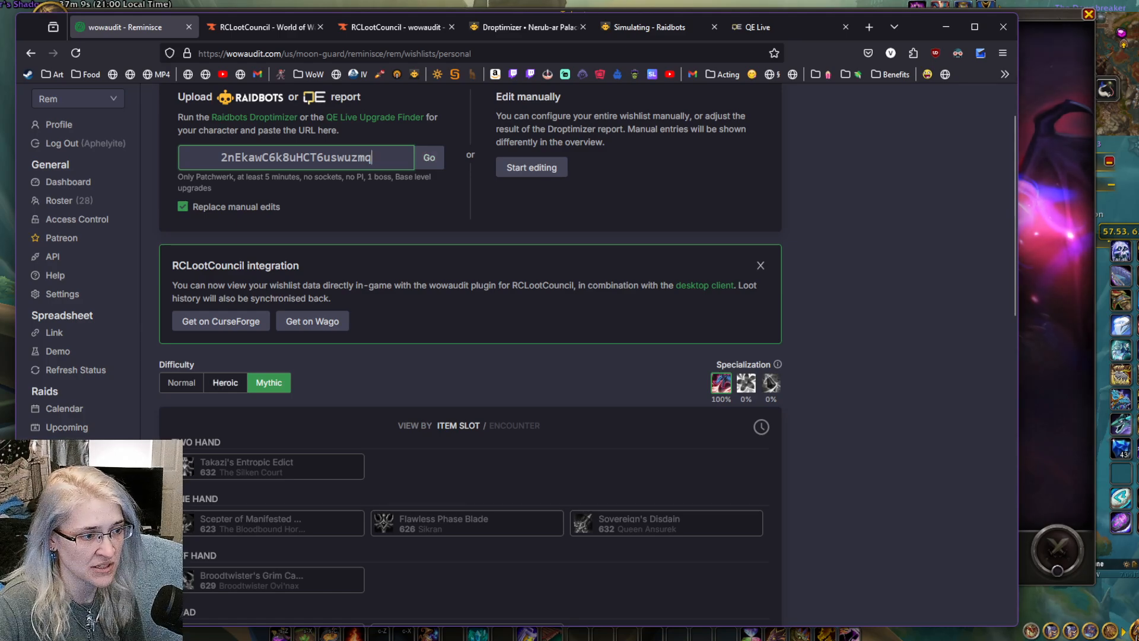
left_click(225, 382)
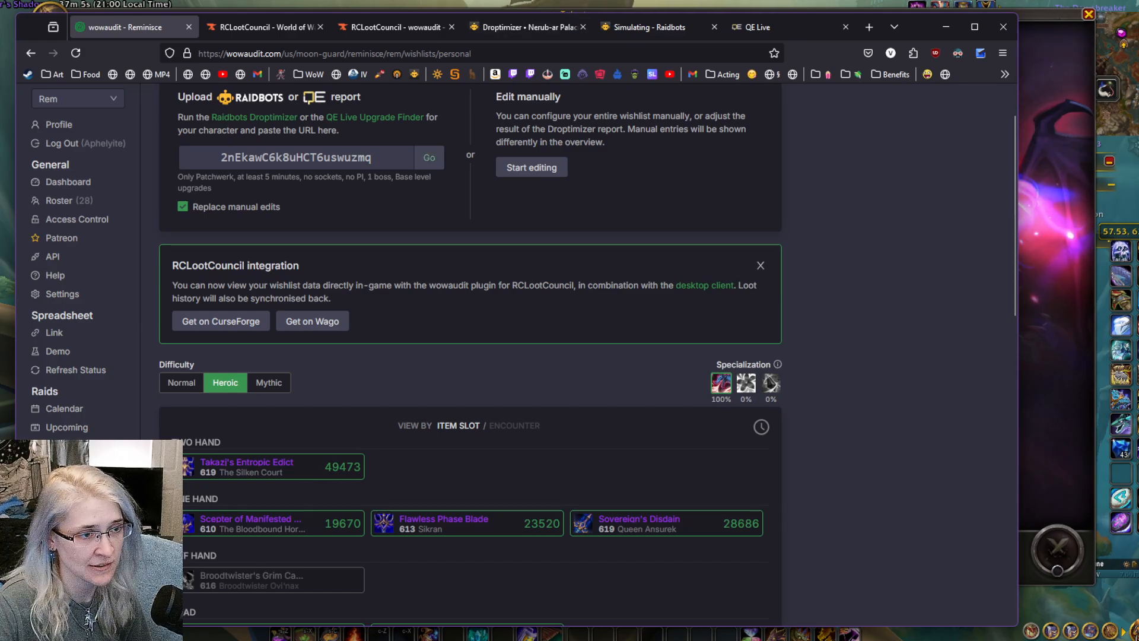
left_click(428, 157)
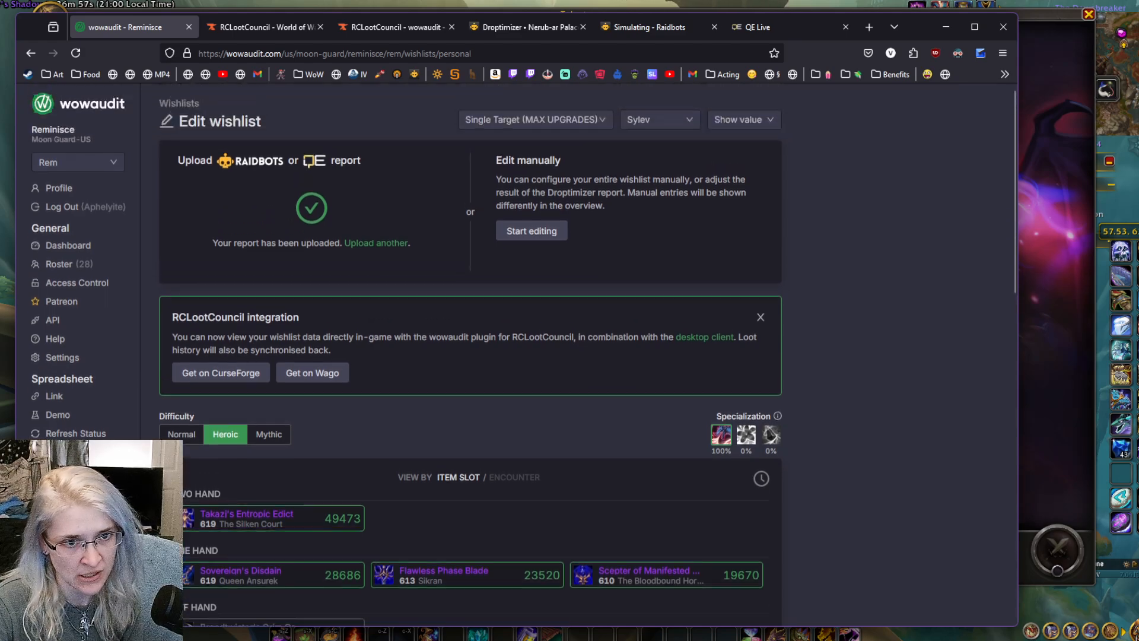
Show upgrades as percentages and return to the wishlist overview
left_click(742, 119)
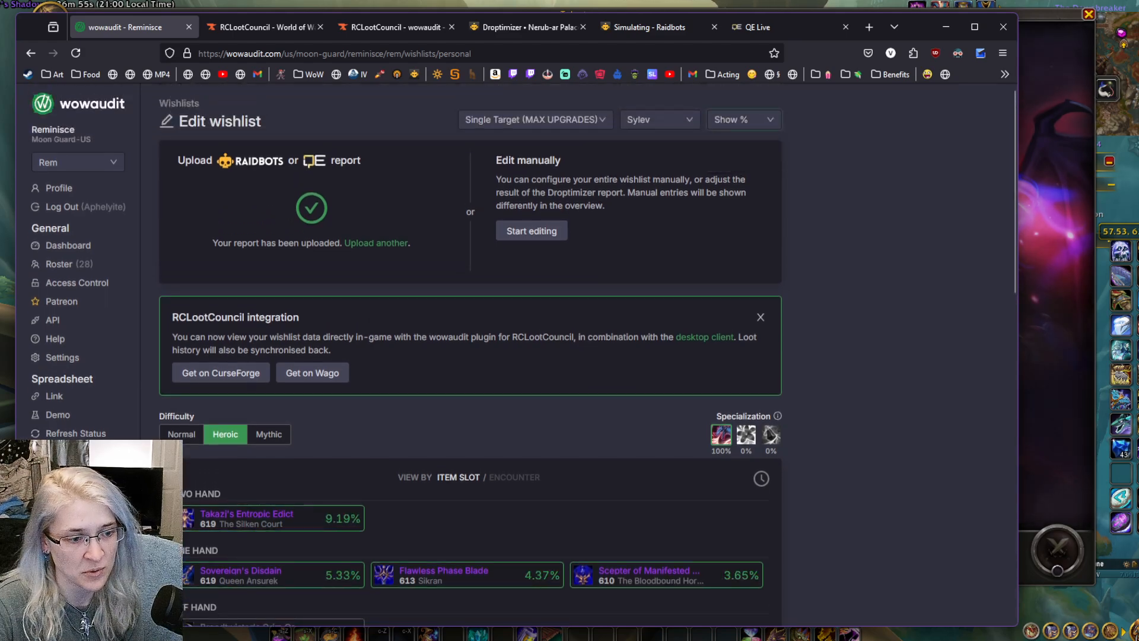
left_click(743, 119)
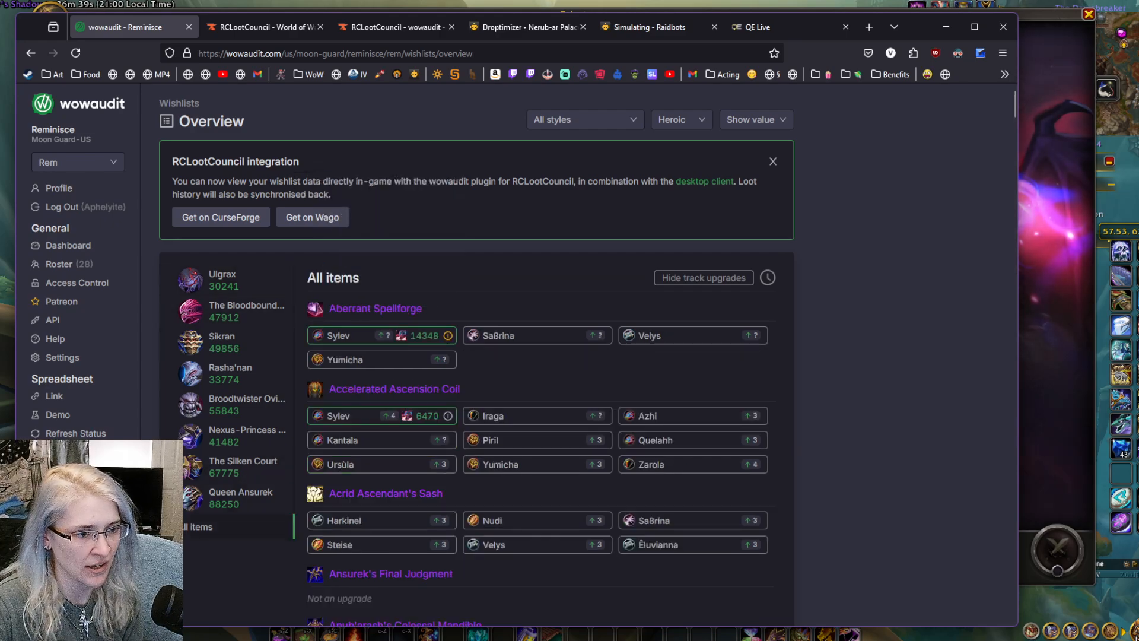
Filter the Heroic overview to Queen Ansurek's items, then switch to the QE Live trinket rankings
scroll("down", 3)
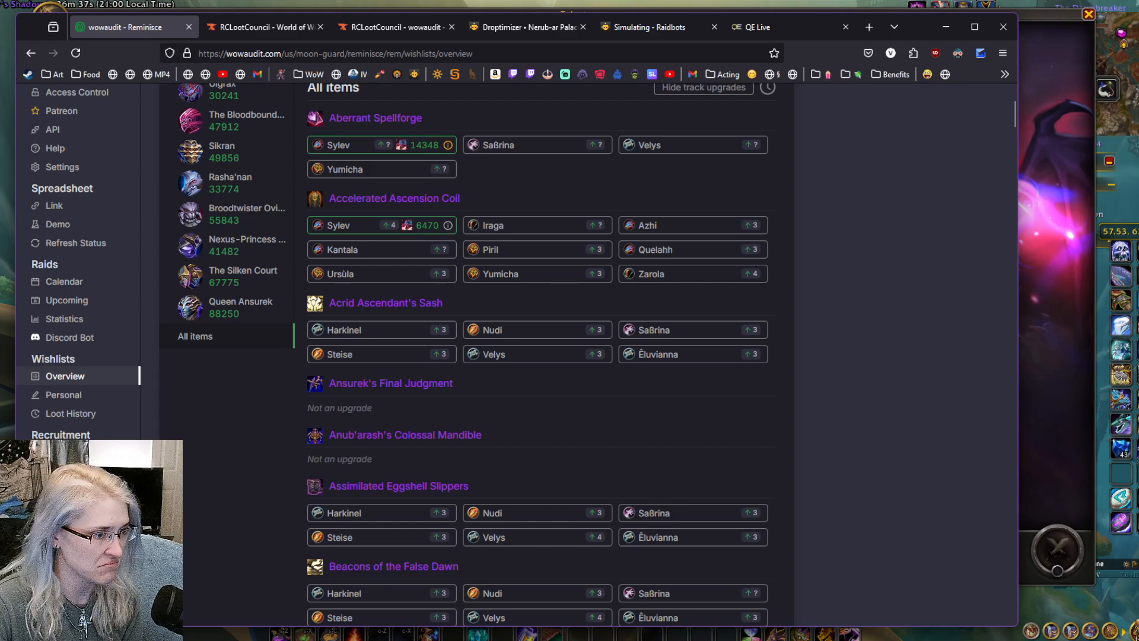
scroll("down", 3)
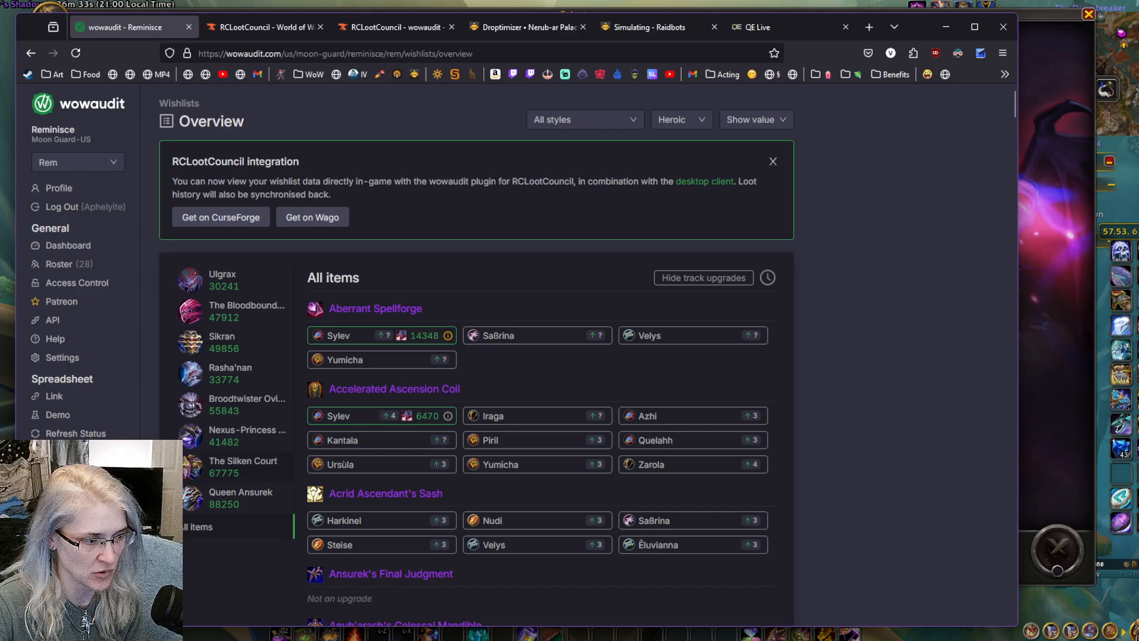
left_click(240, 497)
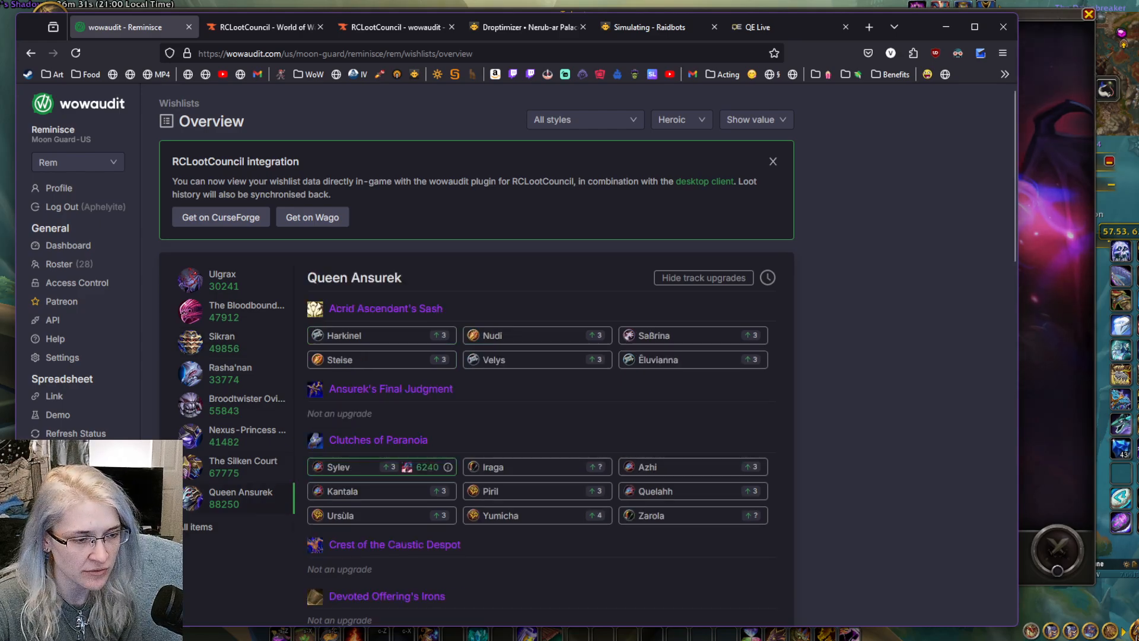
scroll("down", 3)
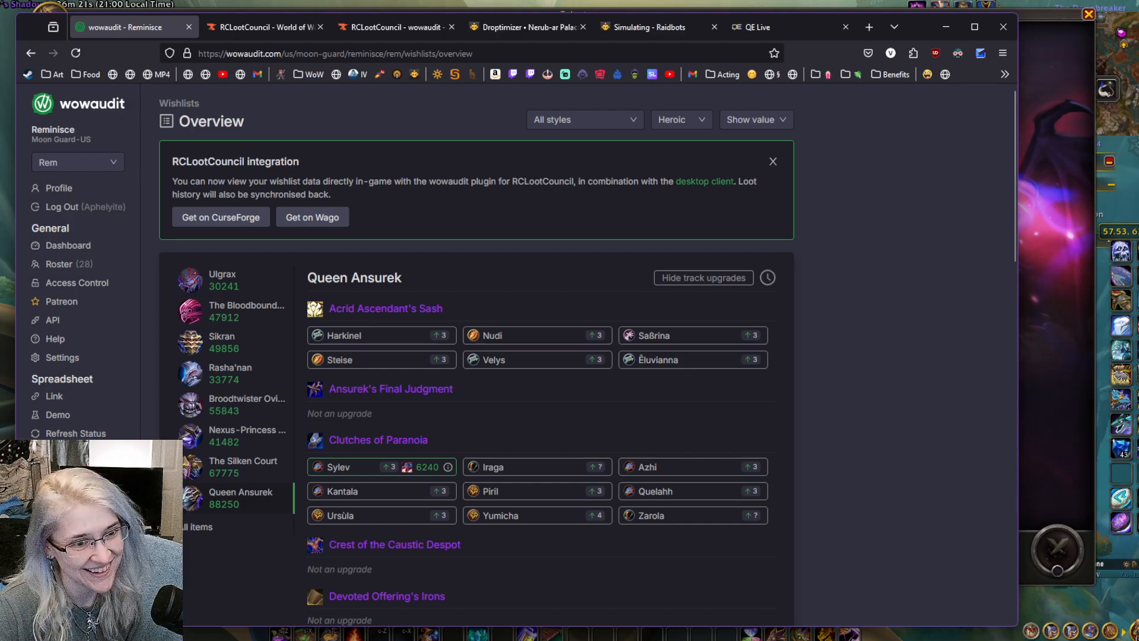
scroll("down", 3)
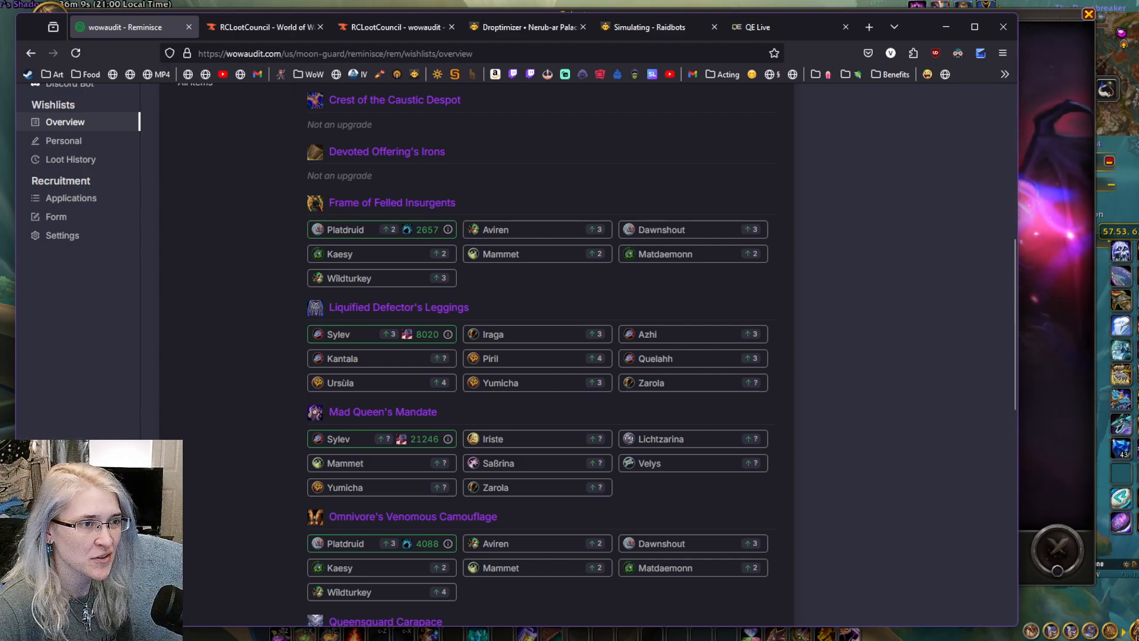
left_click(763, 27)
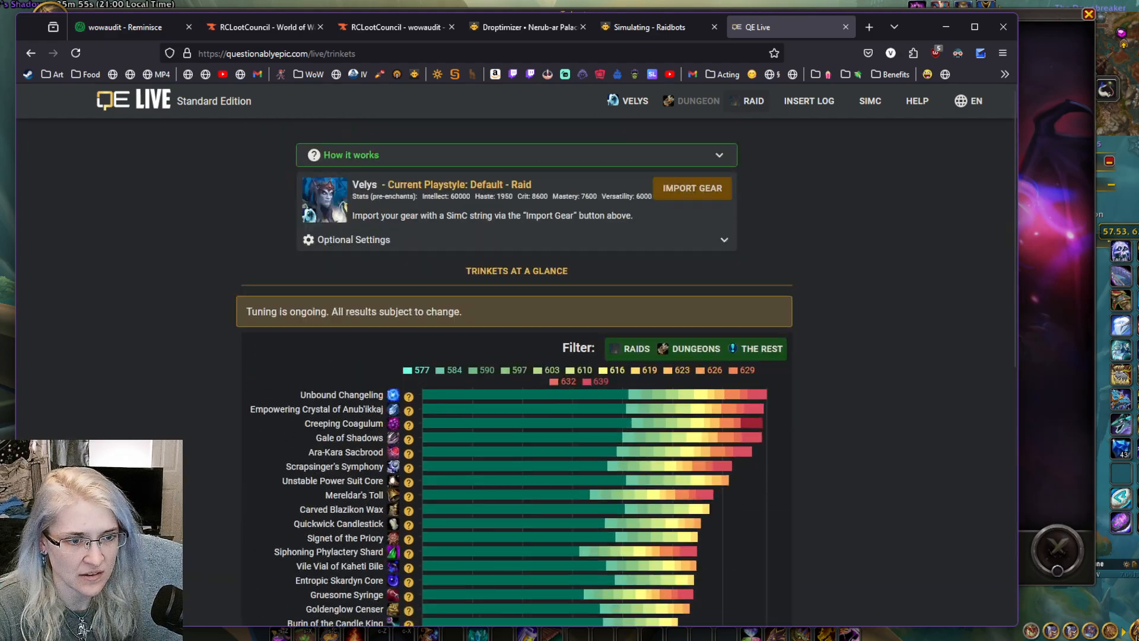
Hide raid and dungeon trinkets in QE Live, show all sources again, and return to wowaudit
left_click(695, 347)
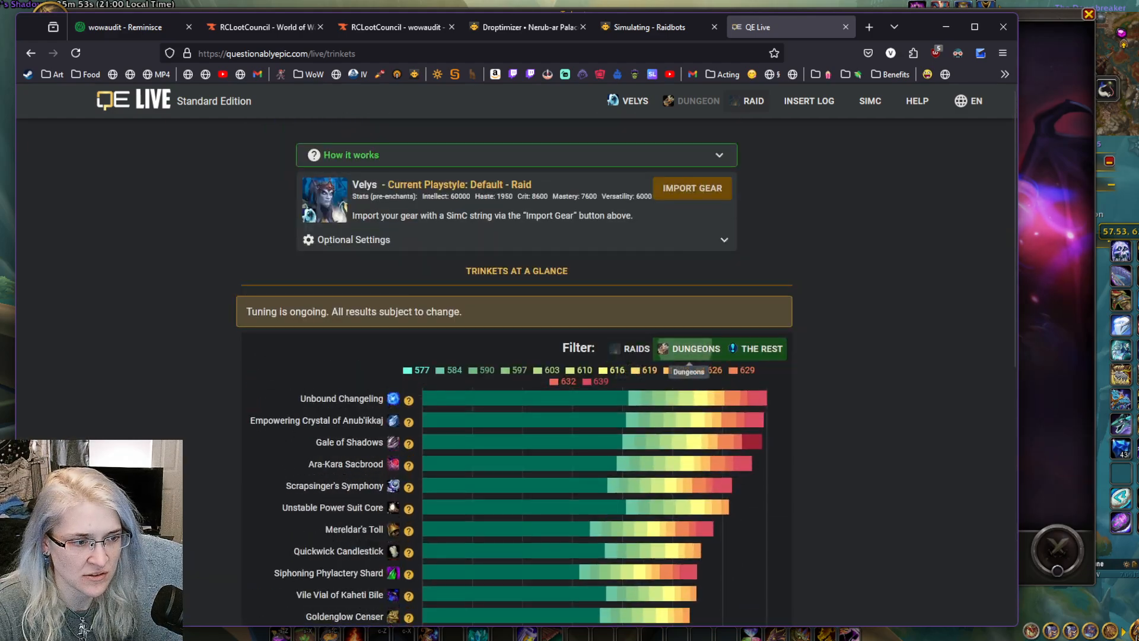
left_click(763, 348)
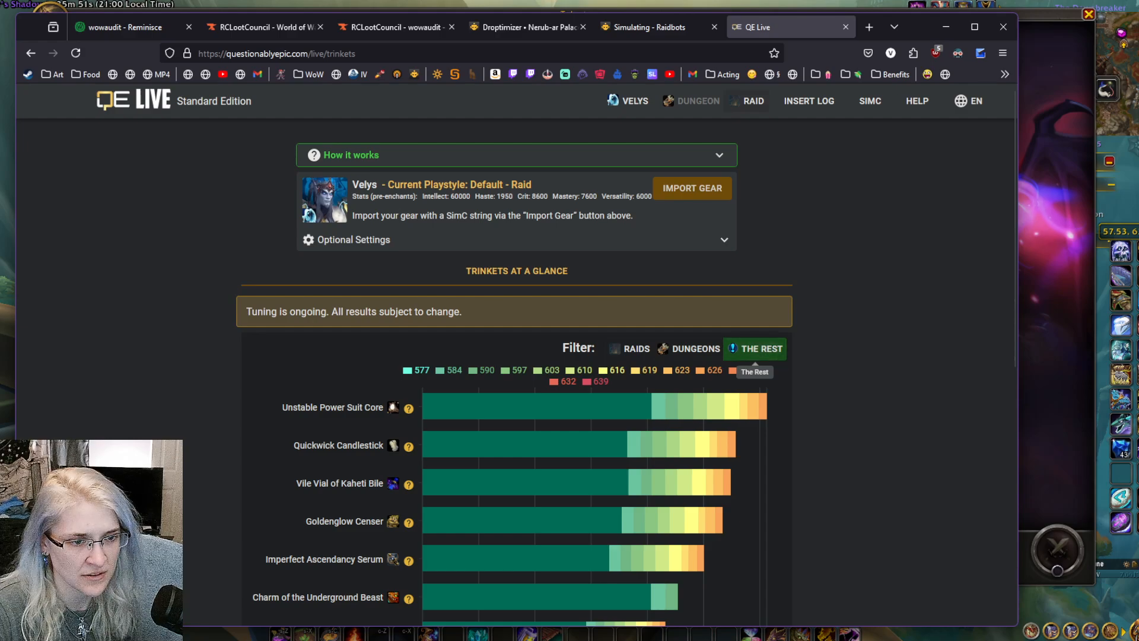
scroll("down", 3)
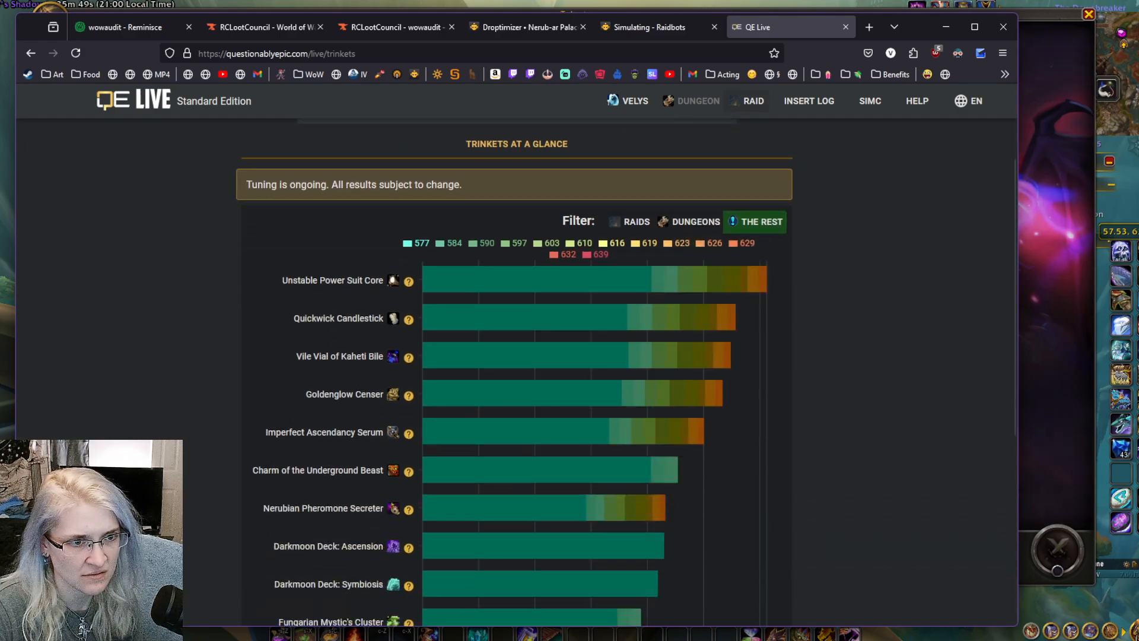
left_click(695, 221)
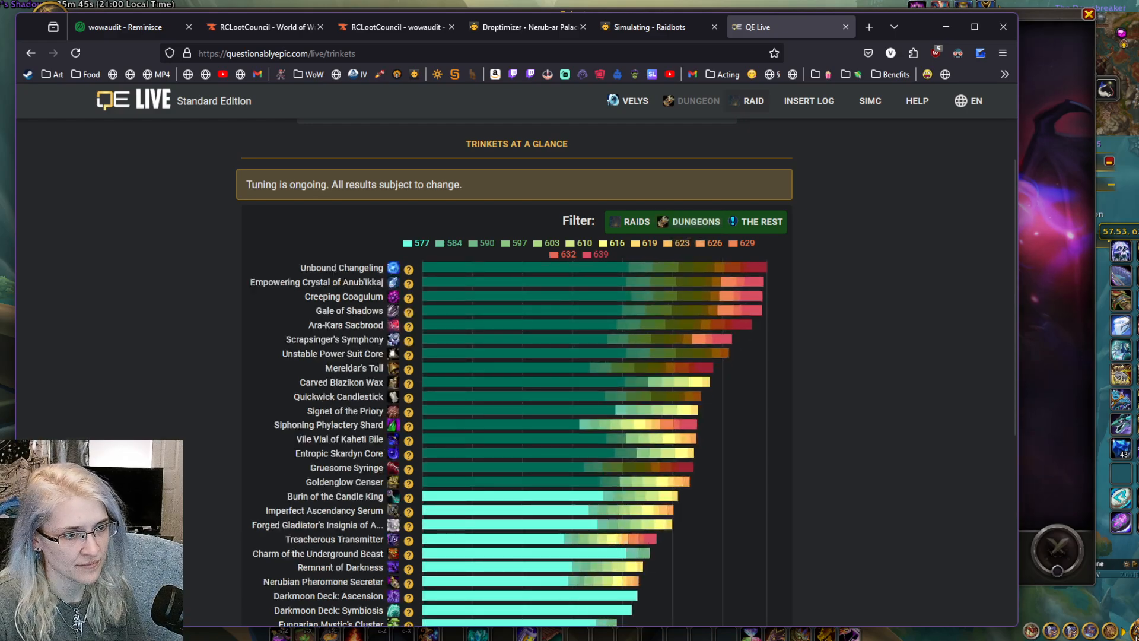
mouse_move(393, 361)
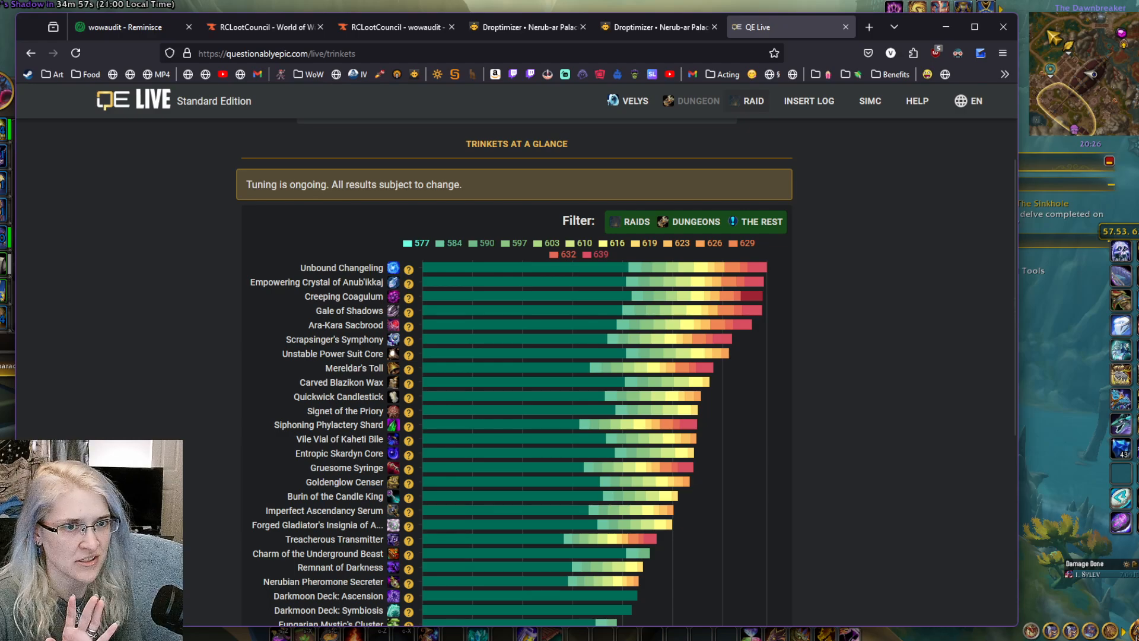
scroll("down", 3)
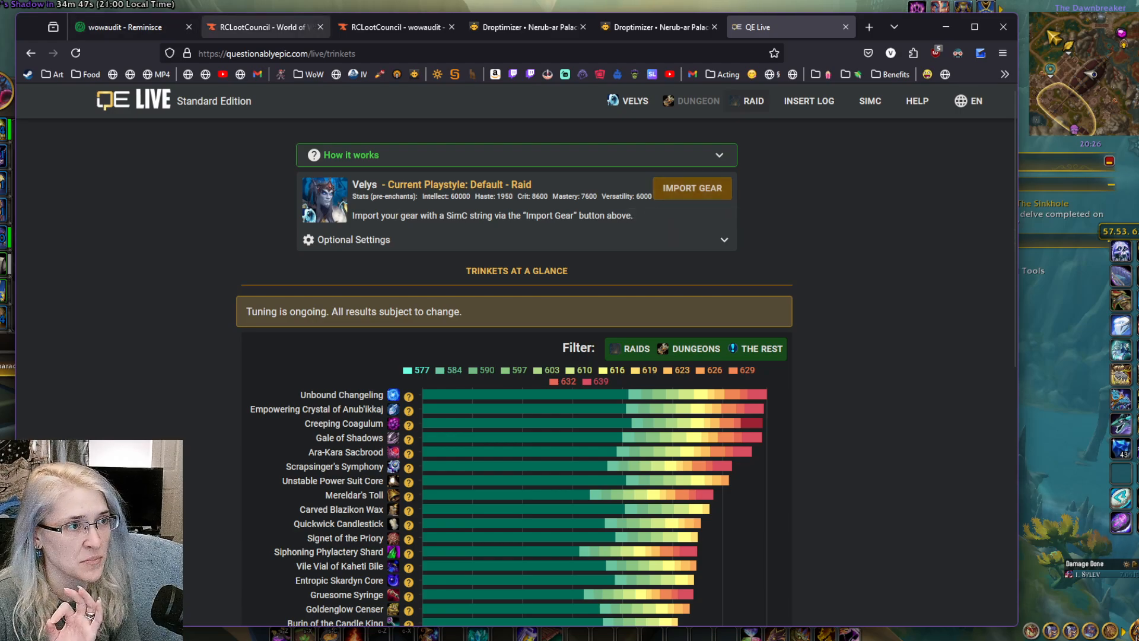
left_click(131, 27)
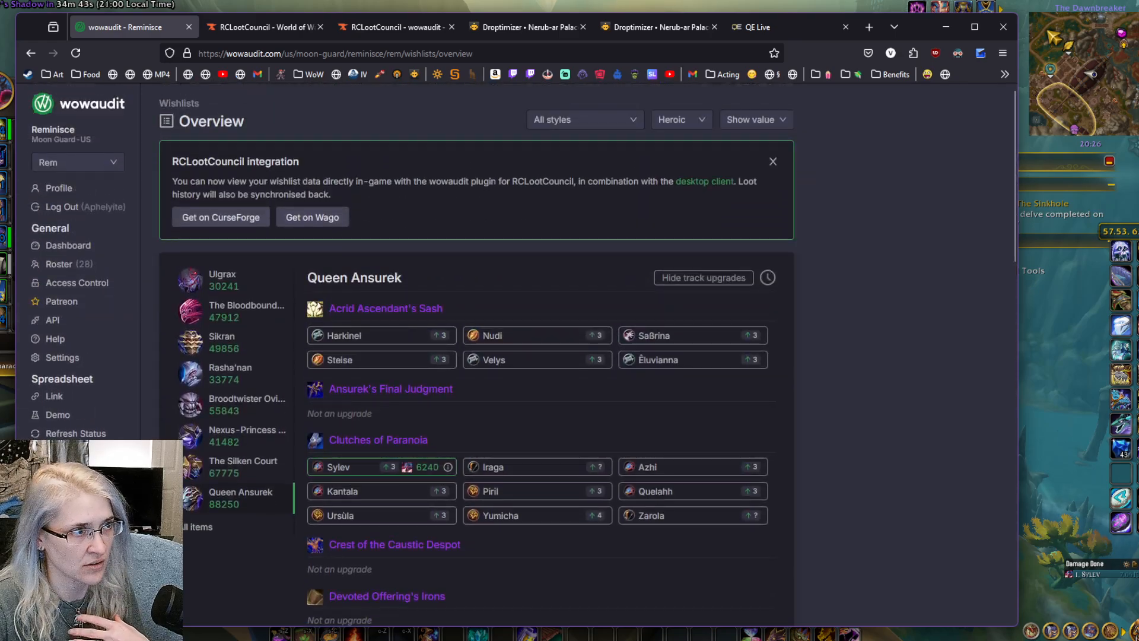
Scroll through Queen Ansurek's item upgrades in the wishlist overview
scroll("down", 3)
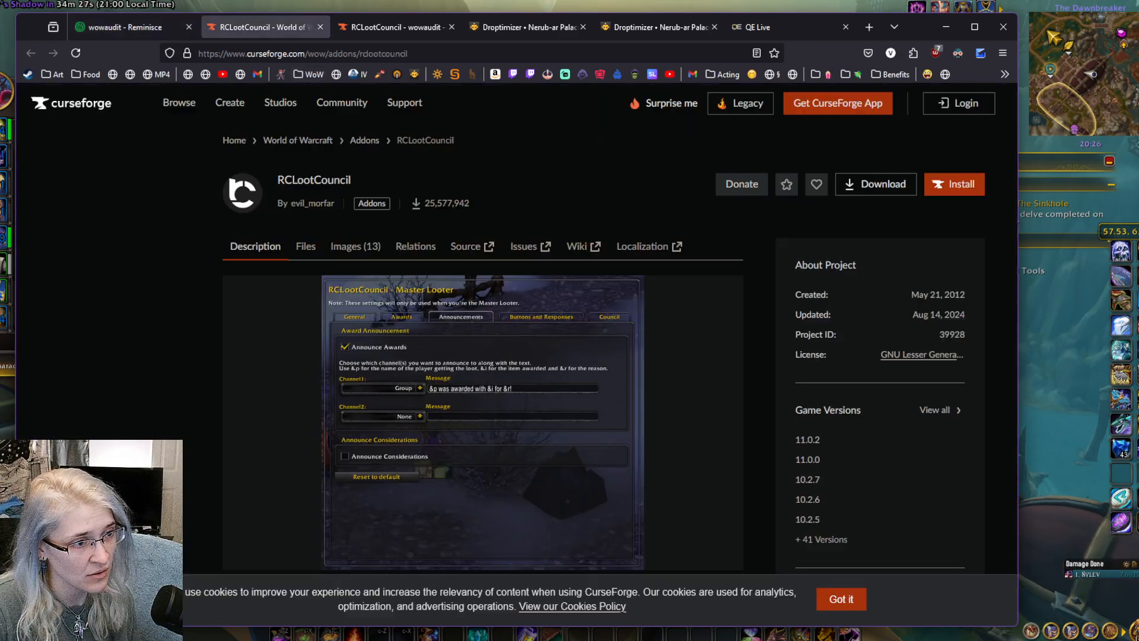
View the RCLootCouncil - wowaudit addon page, then return to the Droptimizer report's boss summary
double_click(313, 179)
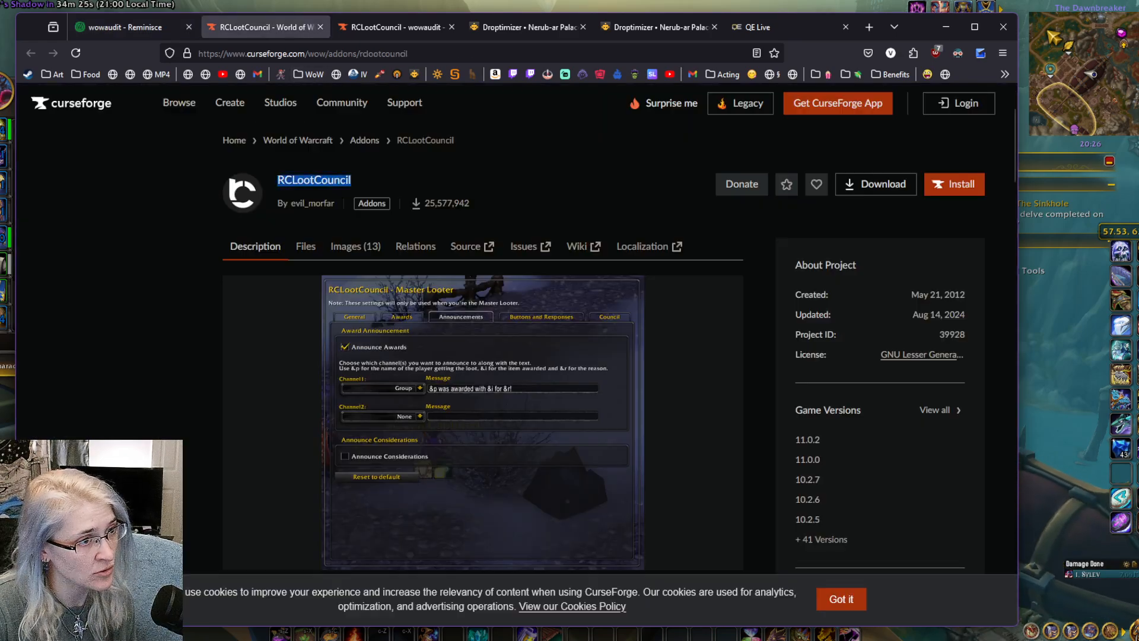
left_click(396, 27)
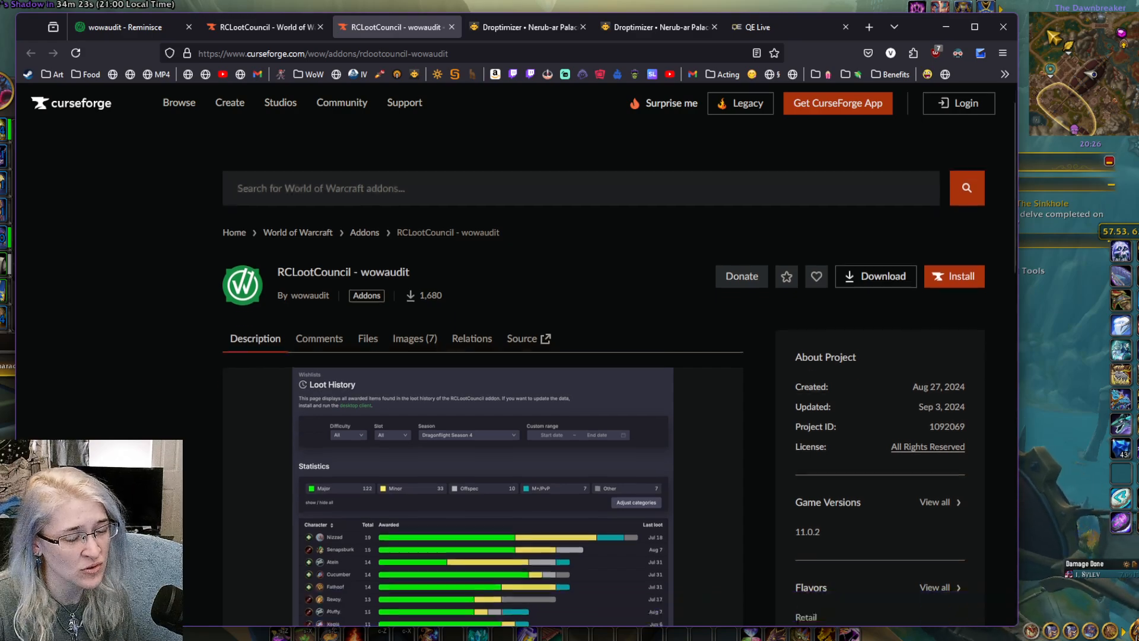
scroll("down", 3)
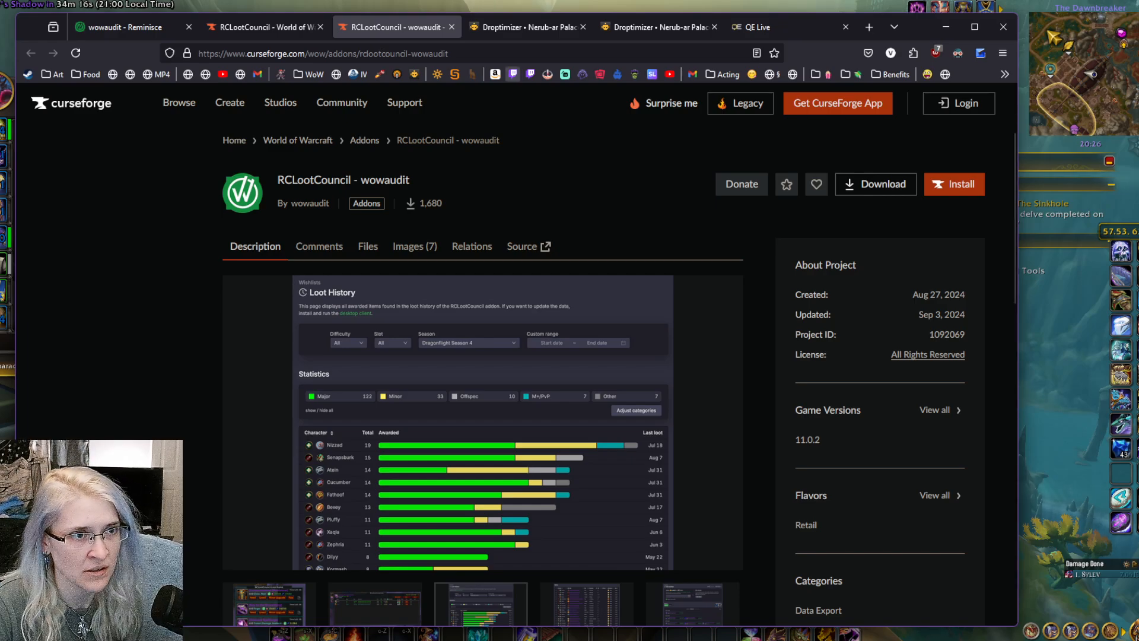
left_click(527, 28)
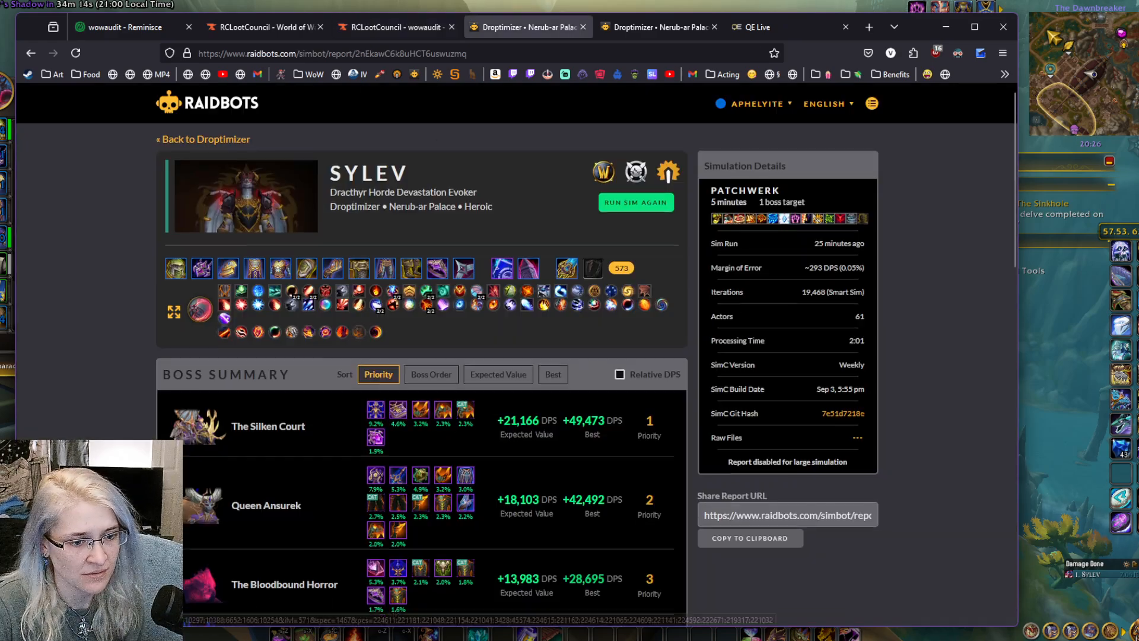
scroll("down", 3)
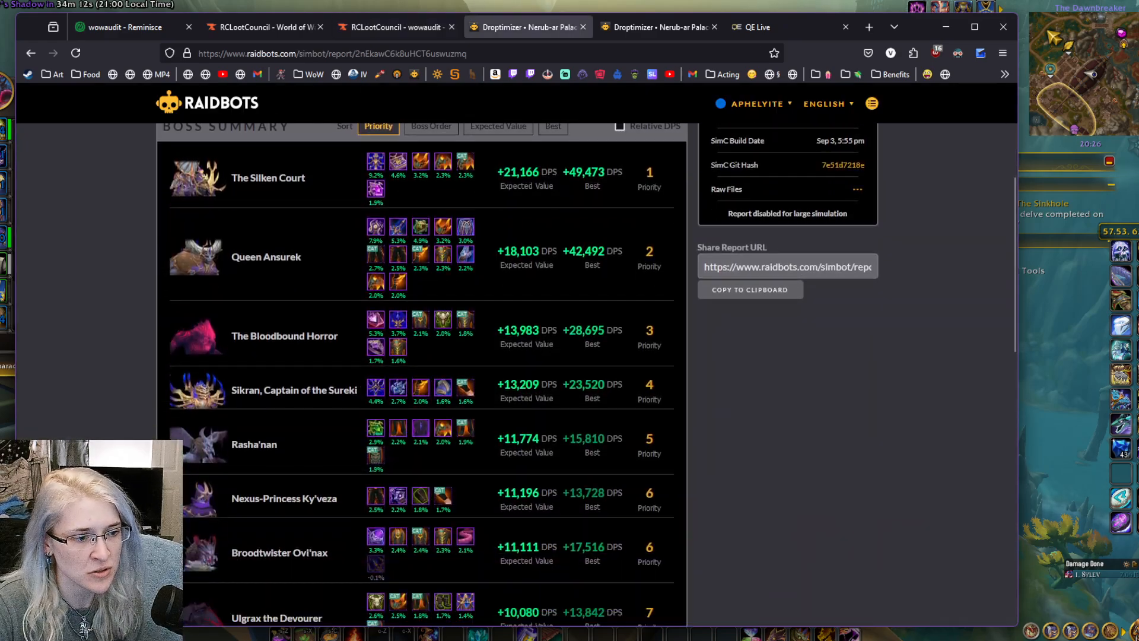